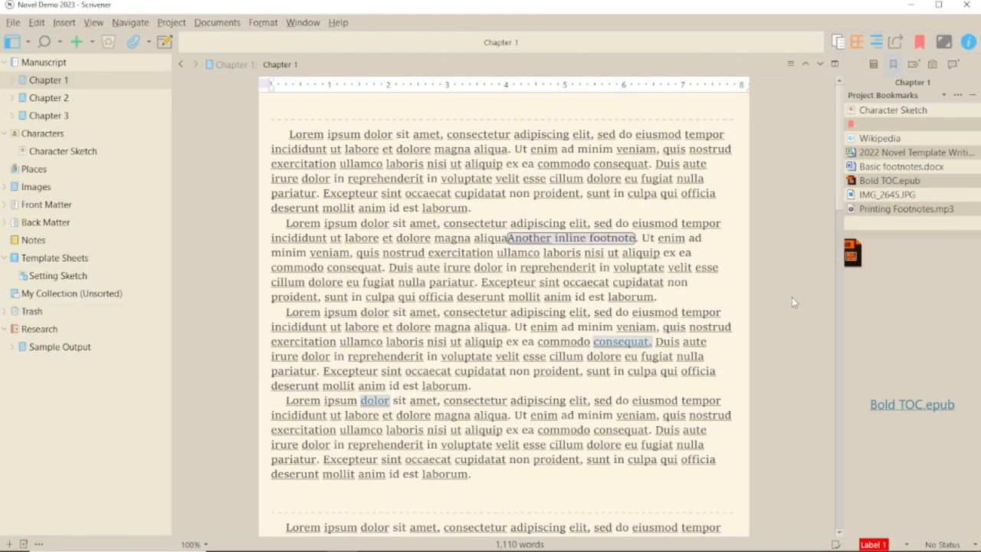
- Preview the Character Sketch bookmark and show its bookmark actions menu
{"action": "left_click", "coordinate": [892, 111]}
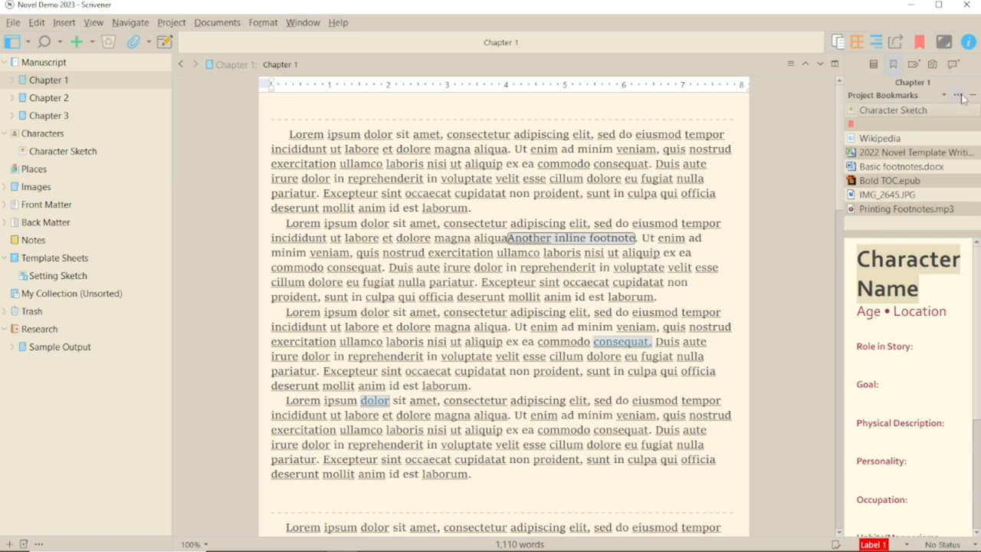
{"action": "left_click", "coordinate": [957, 95]}
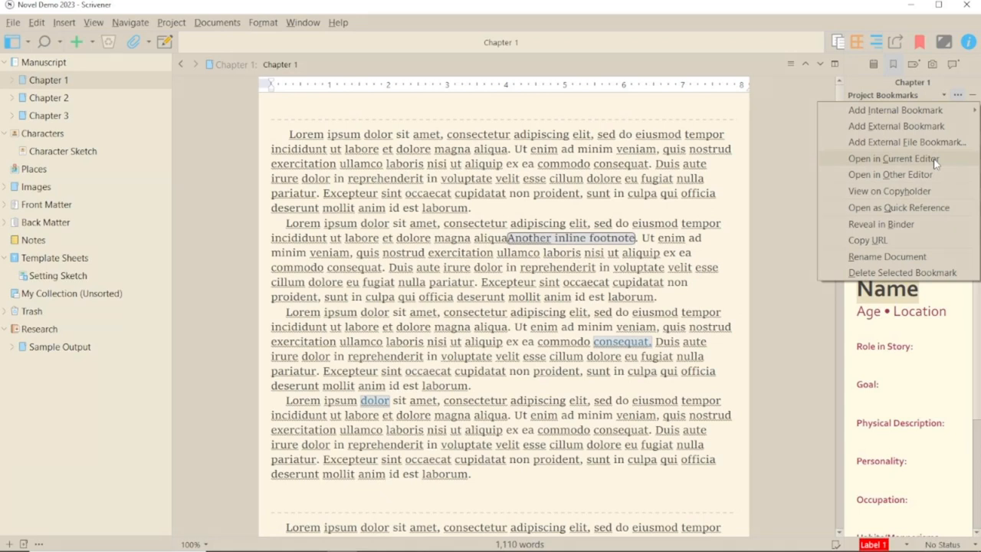
- Load Character Sketch into both the current editor and the other editor
{"action": "left_click", "coordinate": [895, 158]}
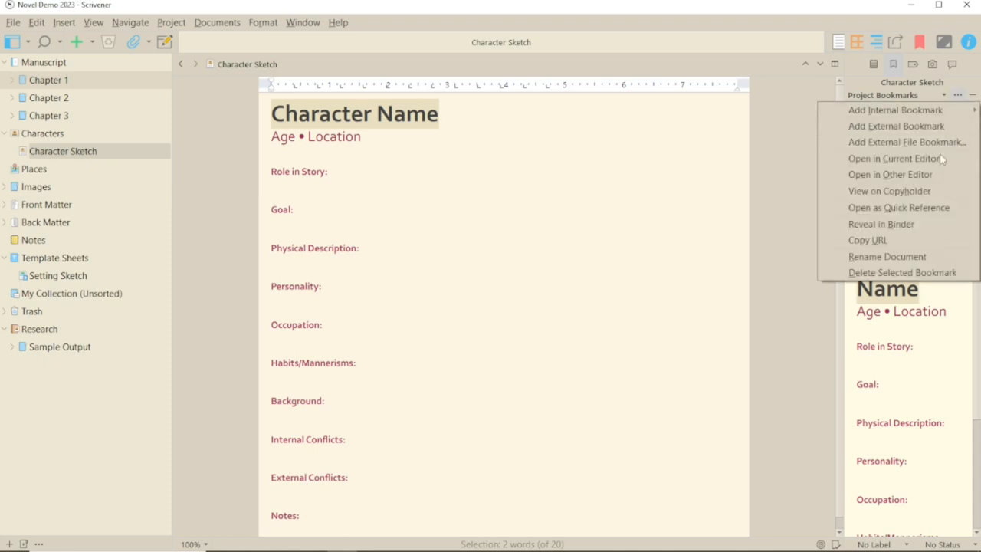
{"action": "left_click", "coordinate": [889, 175]}
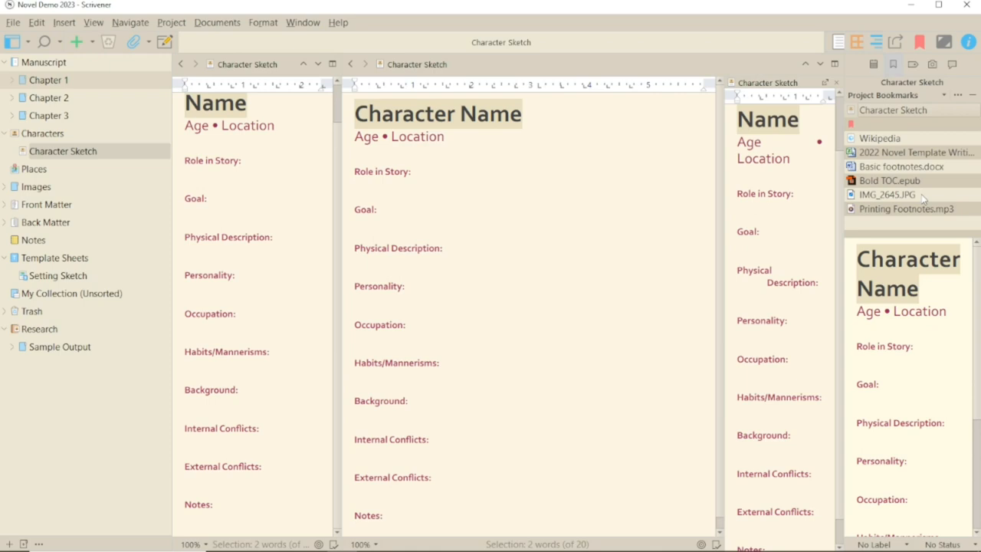
{"action": "mouse_move", "coordinate": [958, 96]}
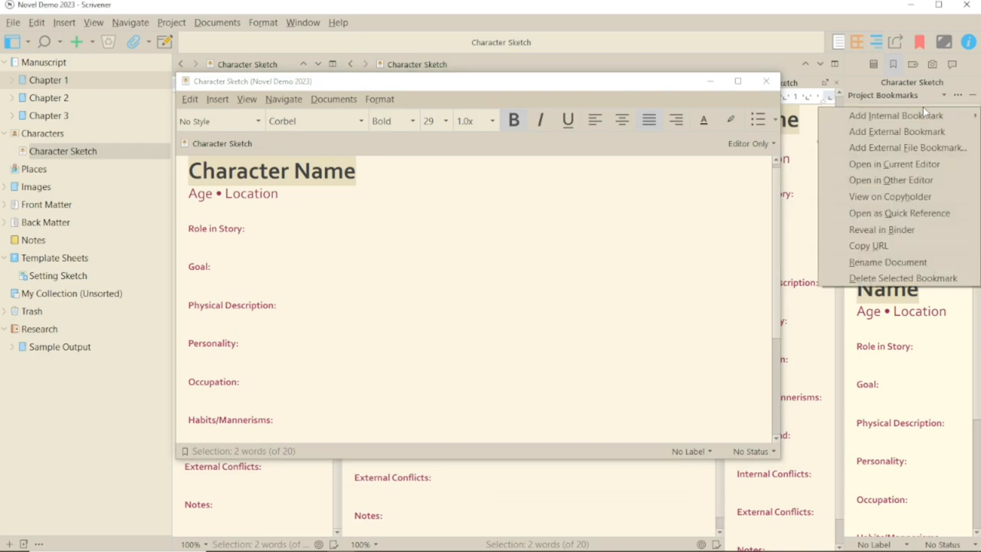
{"action": "mouse_move", "coordinate": [881, 230]}
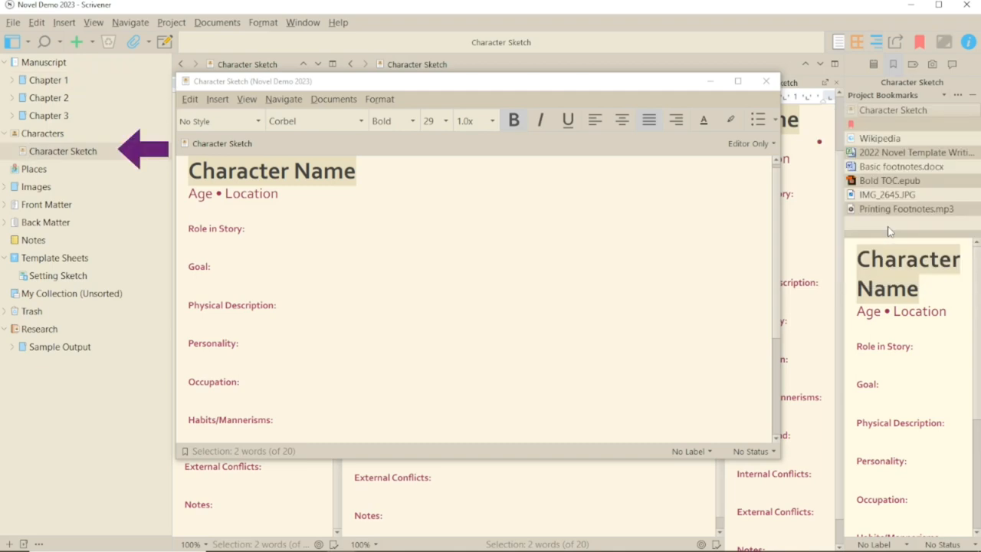
- Rename the bookmarked Character Sketch document to Character Profile
{"action": "left_click", "coordinate": [956, 95]}
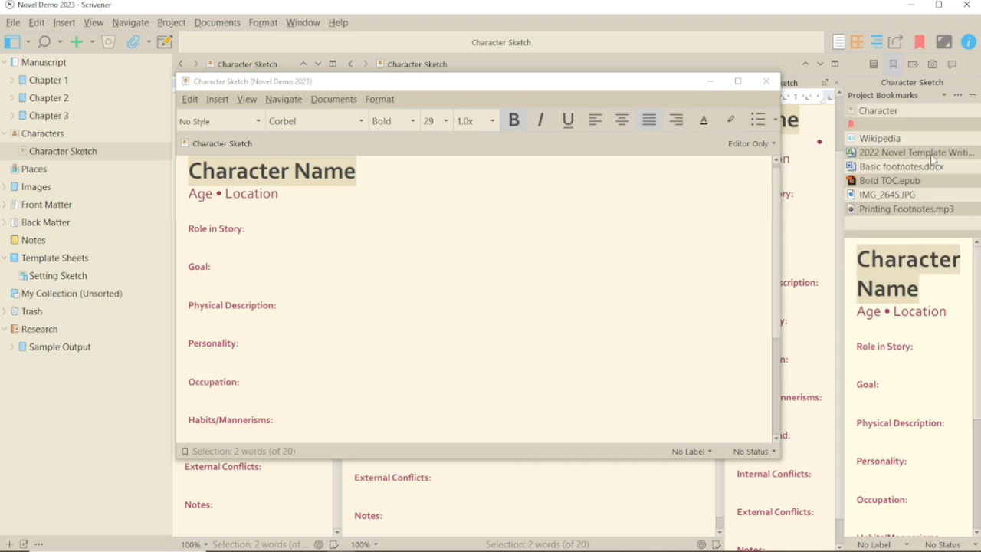
{"action": "left_click", "coordinate": [957, 95]}
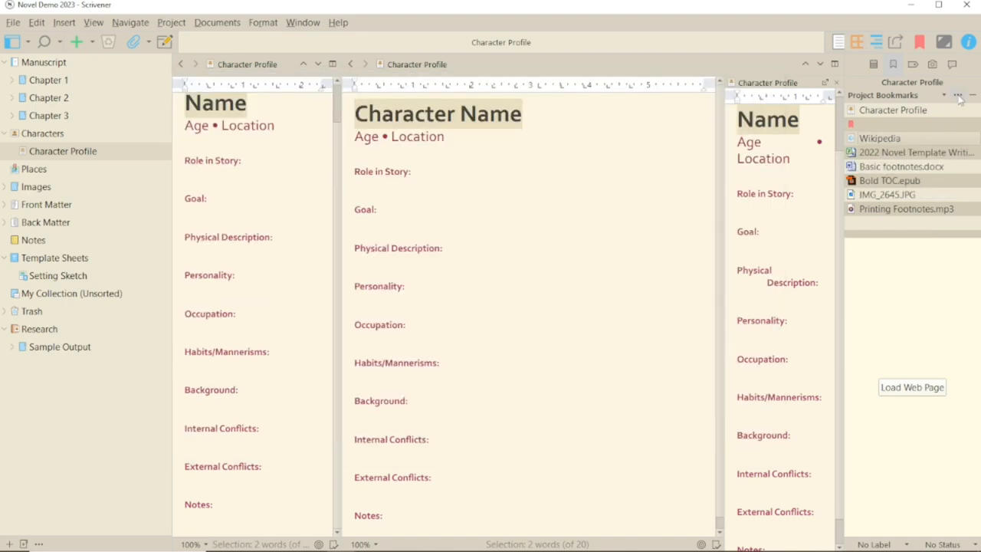
- Copy the Wikipedia bookmark's URL for pasting under Goal, then select the spreadsheet bookmark
{"action": "left_click", "coordinate": [956, 95]}
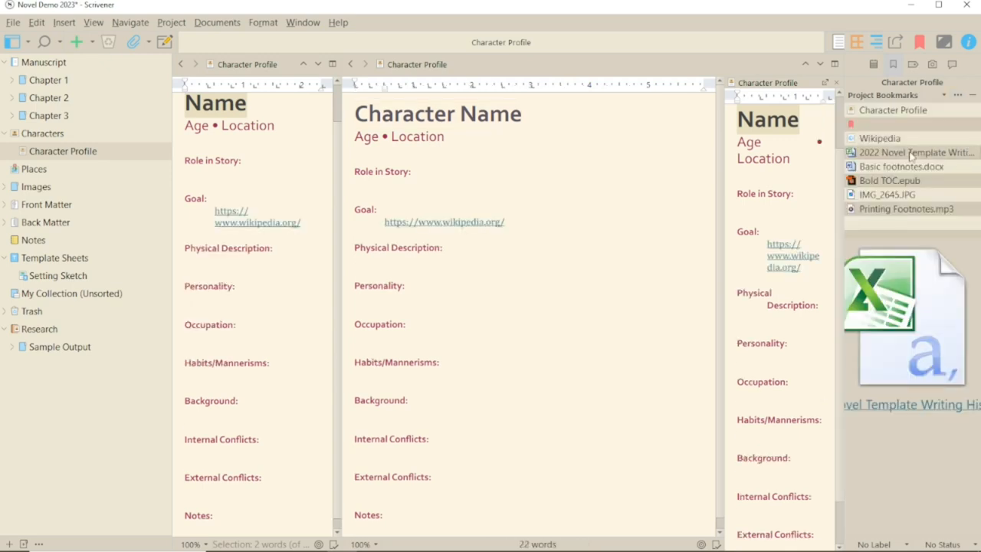
{"action": "left_click", "coordinate": [956, 95]}
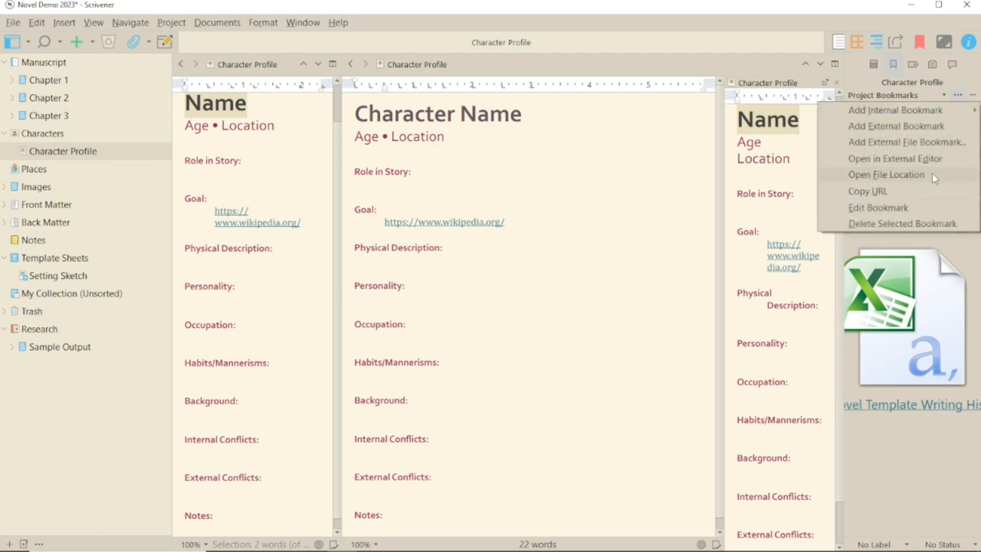
- Reveal the spreadsheet bookmark's folder in Explorer and close the folder window
{"action": "left_click", "coordinate": [886, 175]}
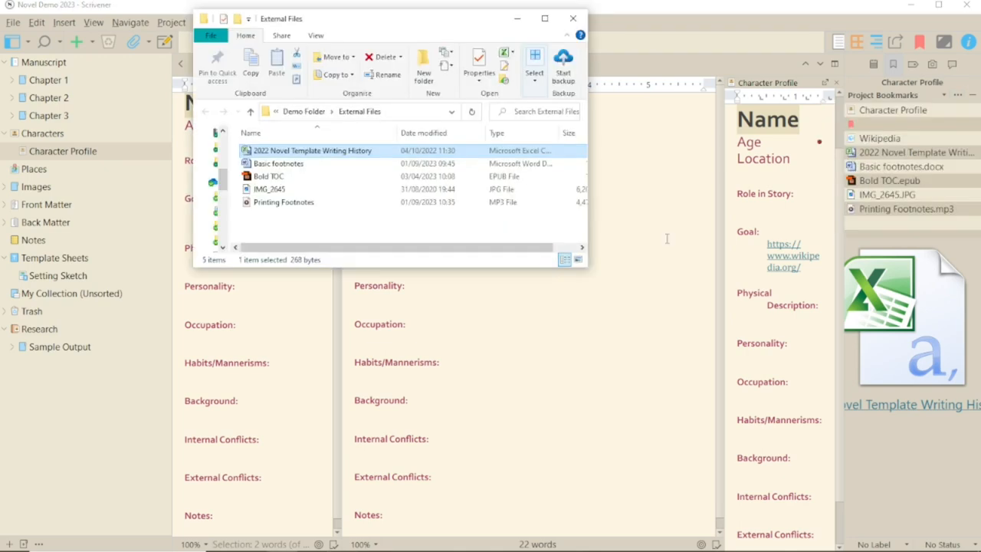
{"action": "left_click", "coordinate": [573, 19]}
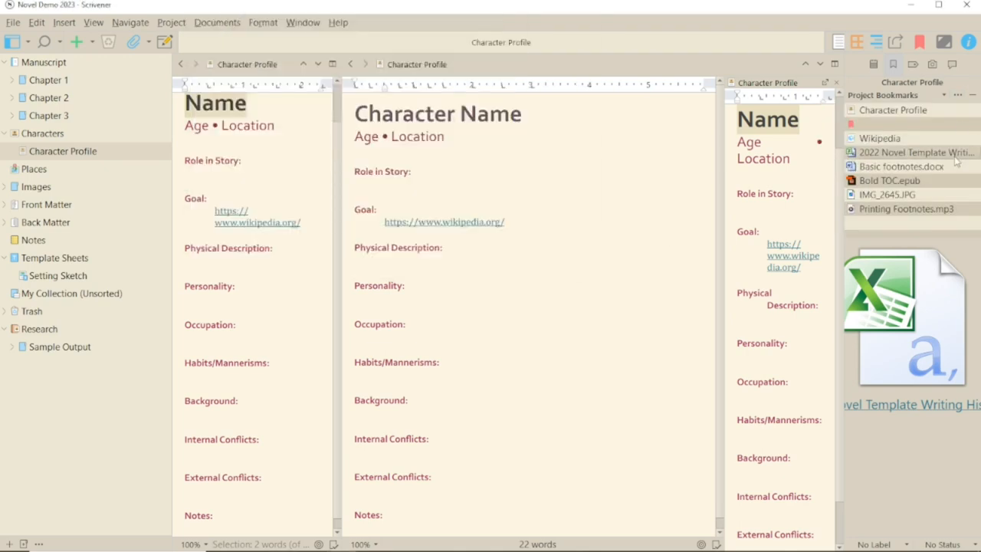
- Show the context menu for the external image file bookmark
{"action": "right_click", "coordinate": [917, 152]}
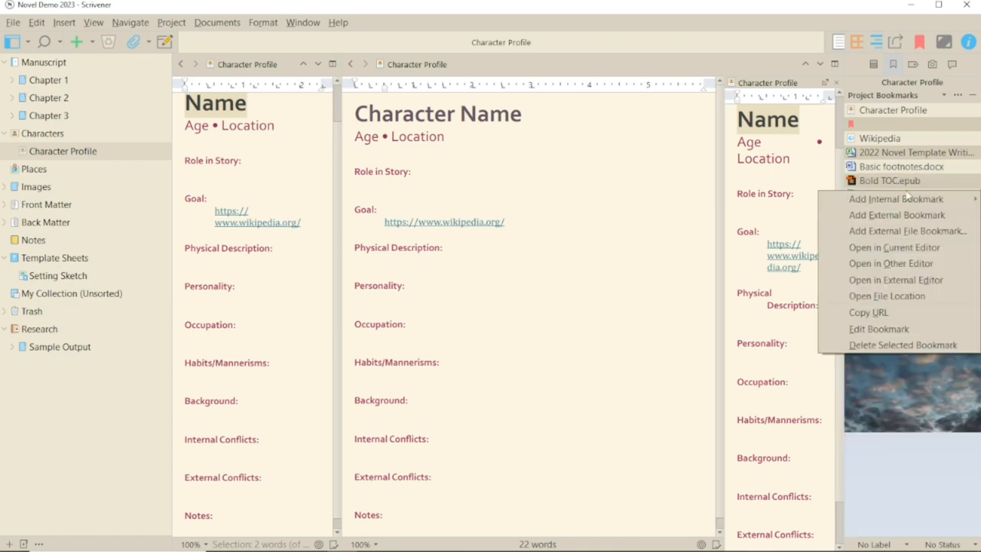
{"action": "mouse_move", "coordinate": [864, 21]}
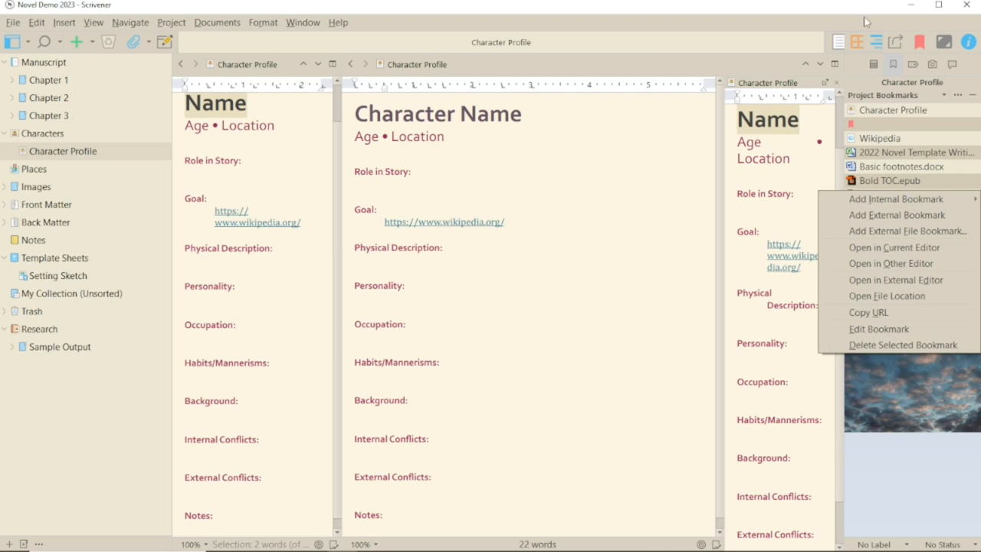